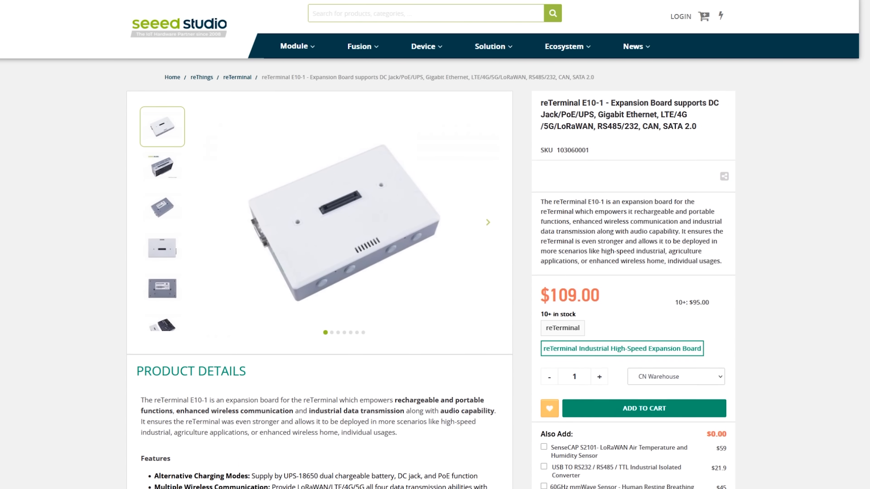
pyautogui.scroll(-3)
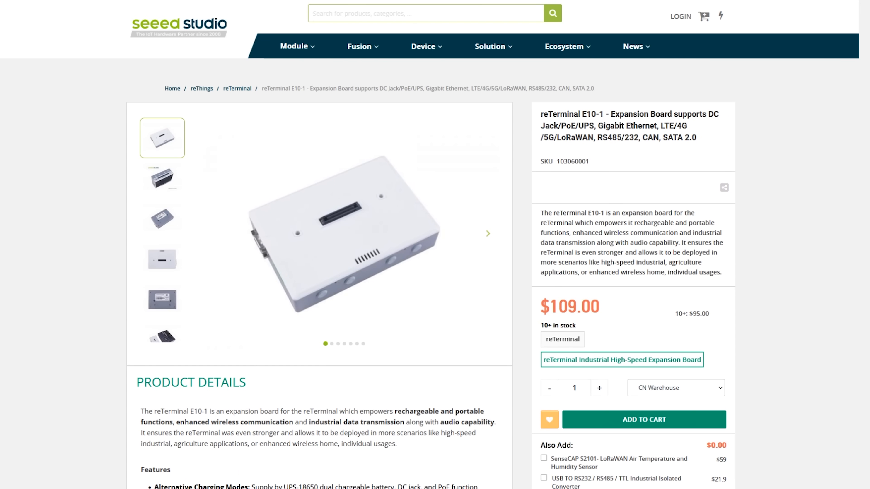